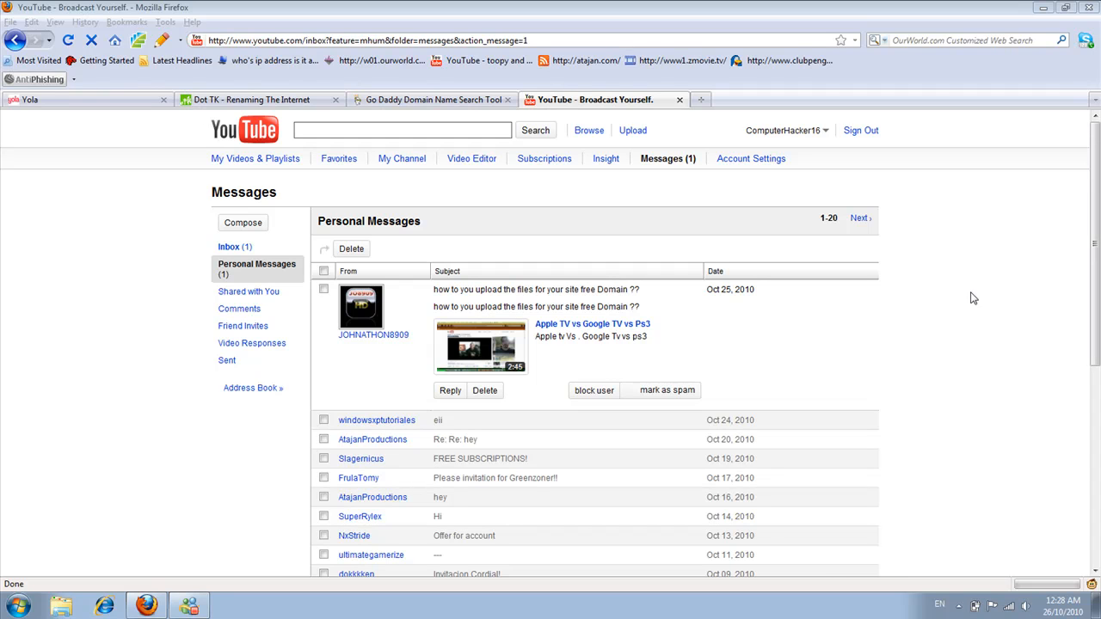
{"action": "mouse_move", "coordinate": [689, 319]}
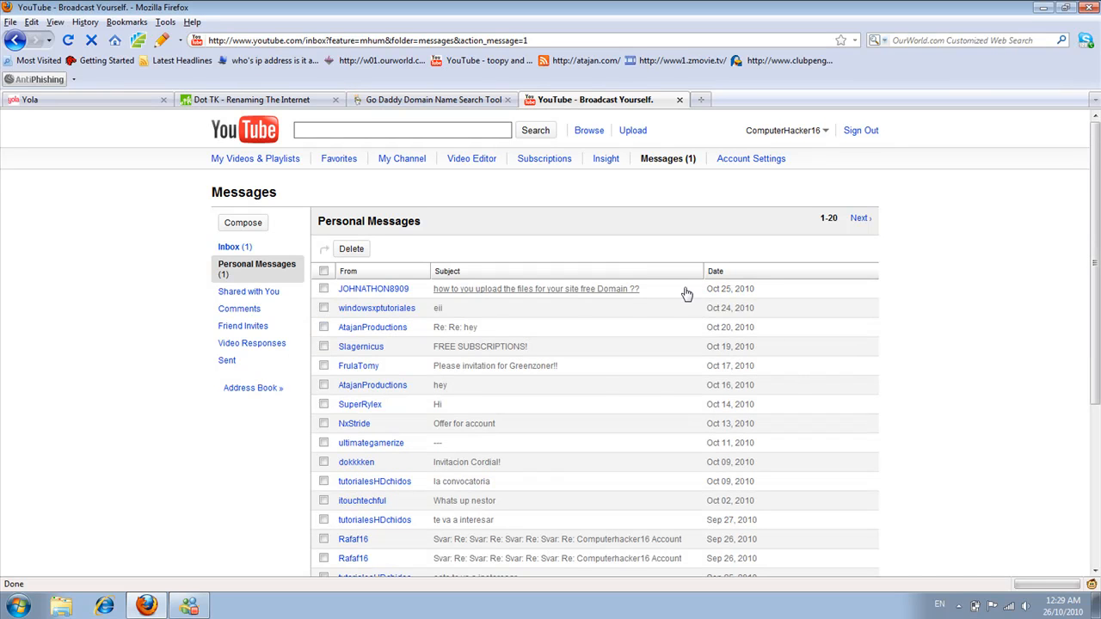
- Read the YouTube message on uploading site files, then view GoDaddy's atajanproductions.tk availability results
{"action": "left_click", "coordinate": [536, 289]}
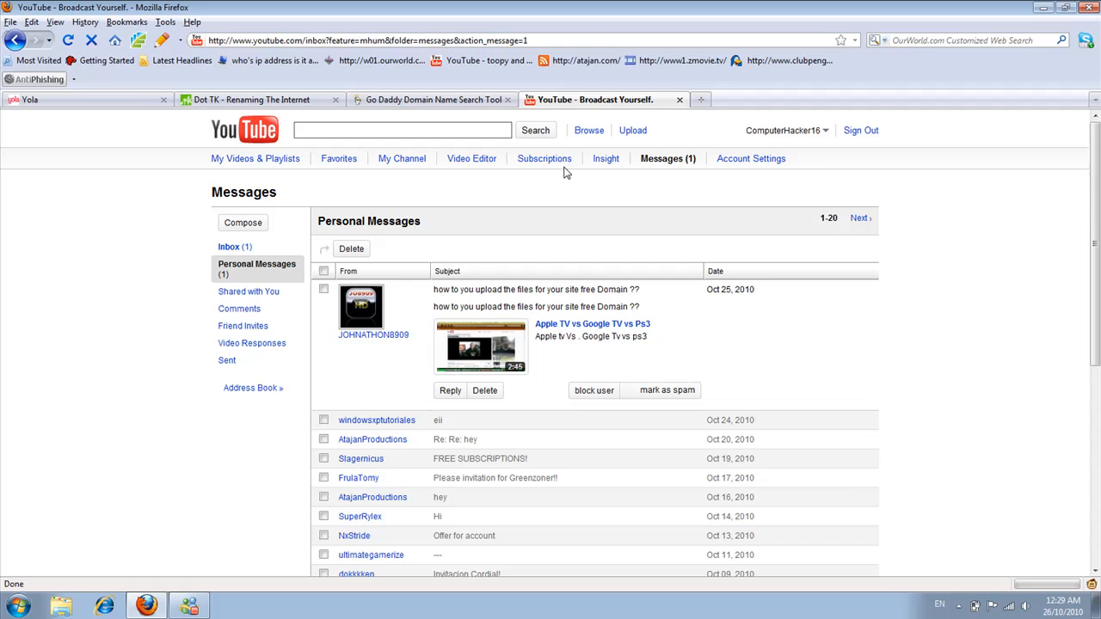
{"action": "left_click", "coordinate": [436, 100]}
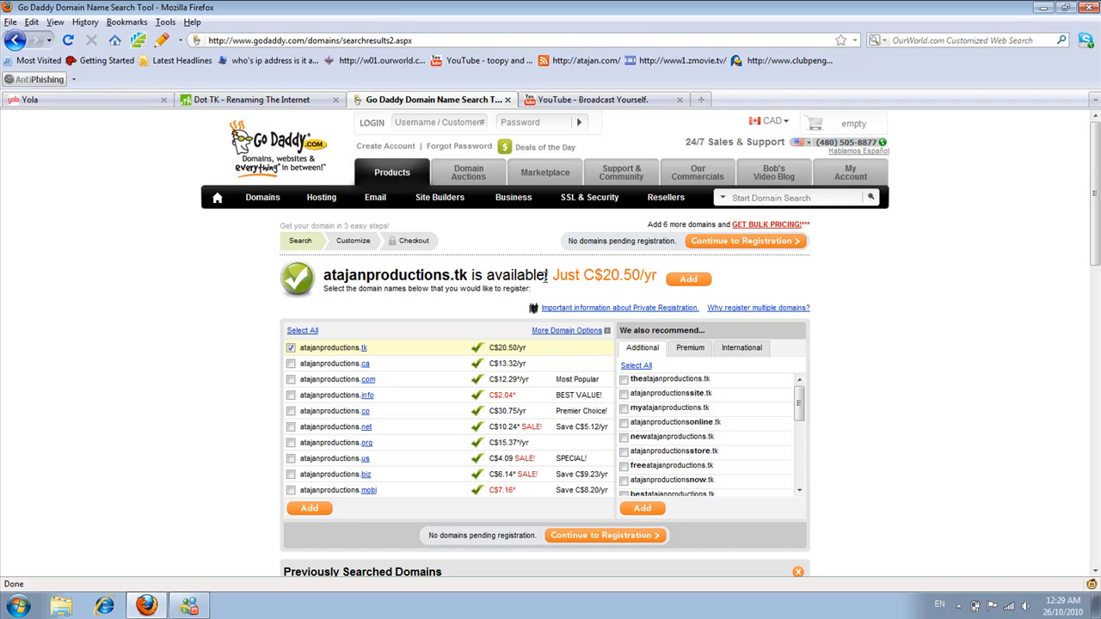
{"action": "mouse_move", "coordinate": [381, 179]}
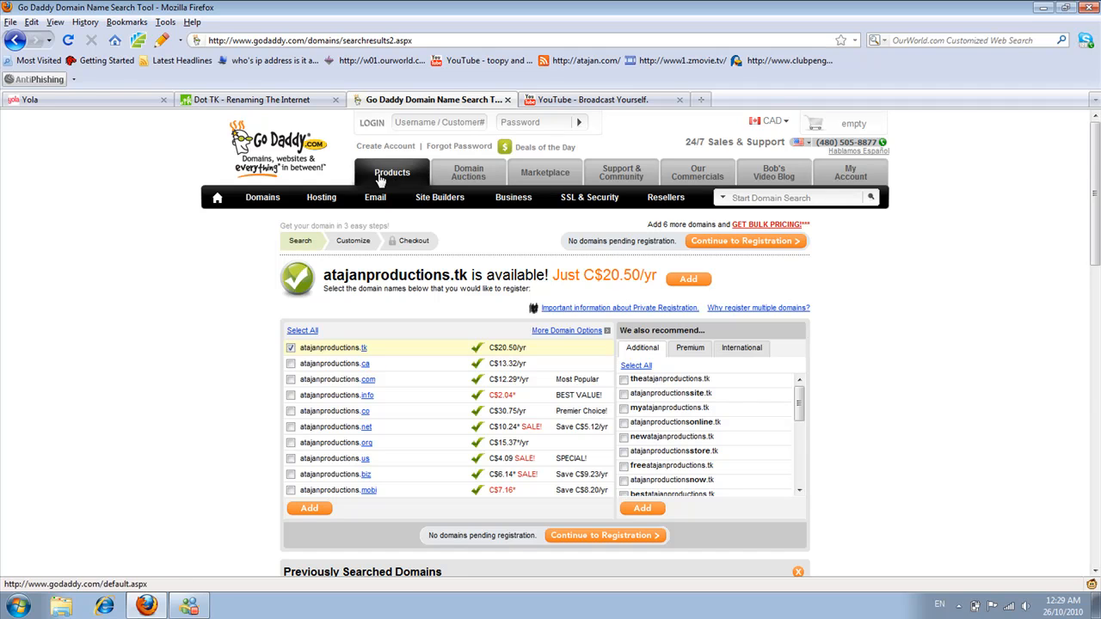
{"action": "mouse_move", "coordinate": [143, 332]}
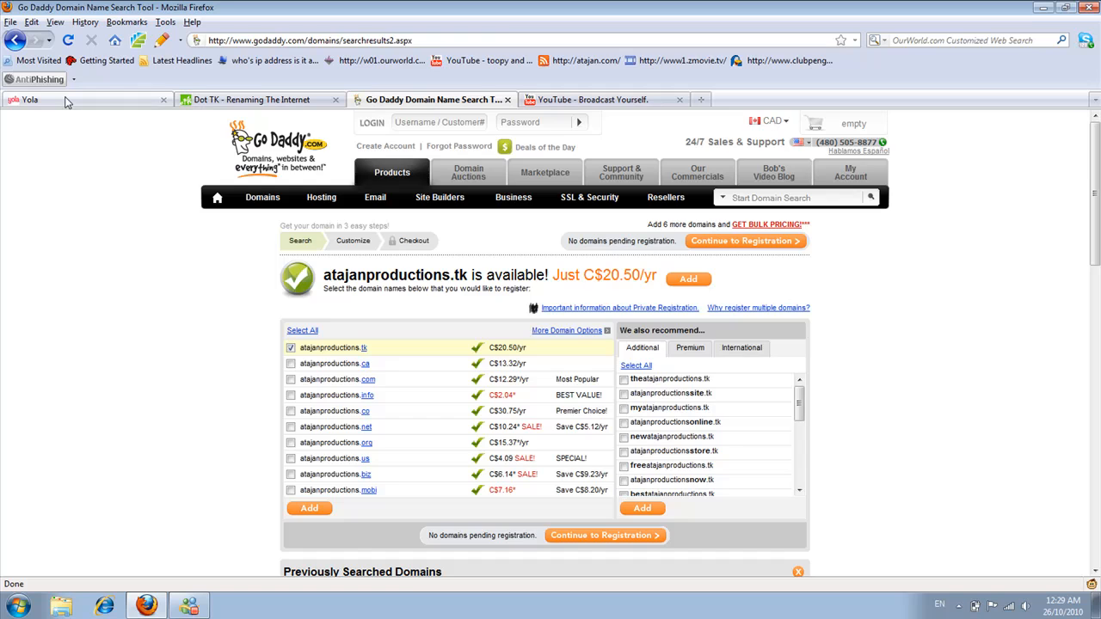
- Show the Yola Sitebuilder editor and scroll the atajan productions index page
{"action": "left_click", "coordinate": [43, 100]}
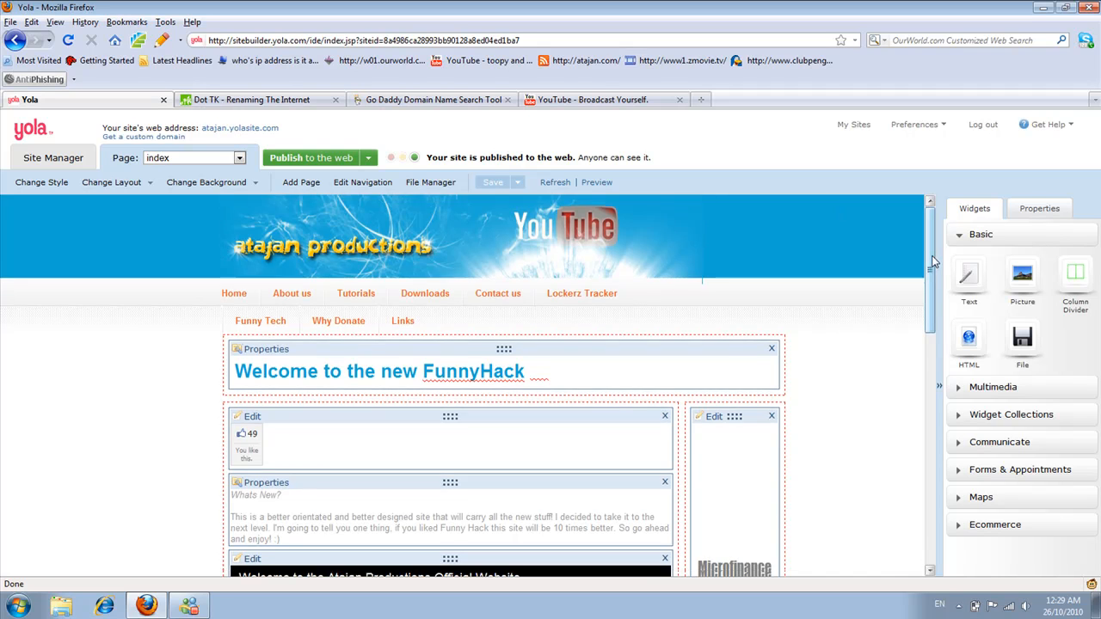
{"action": "scroll", "scroll_direction": "down", "scroll_amount": 3}
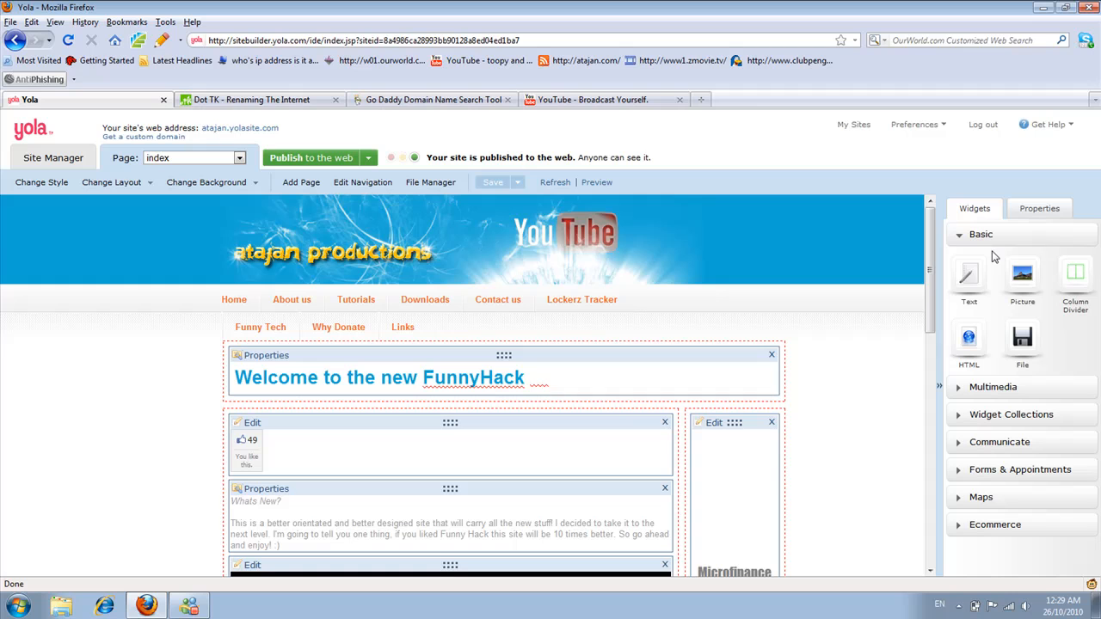
{"action": "mouse_move", "coordinate": [969, 273]}
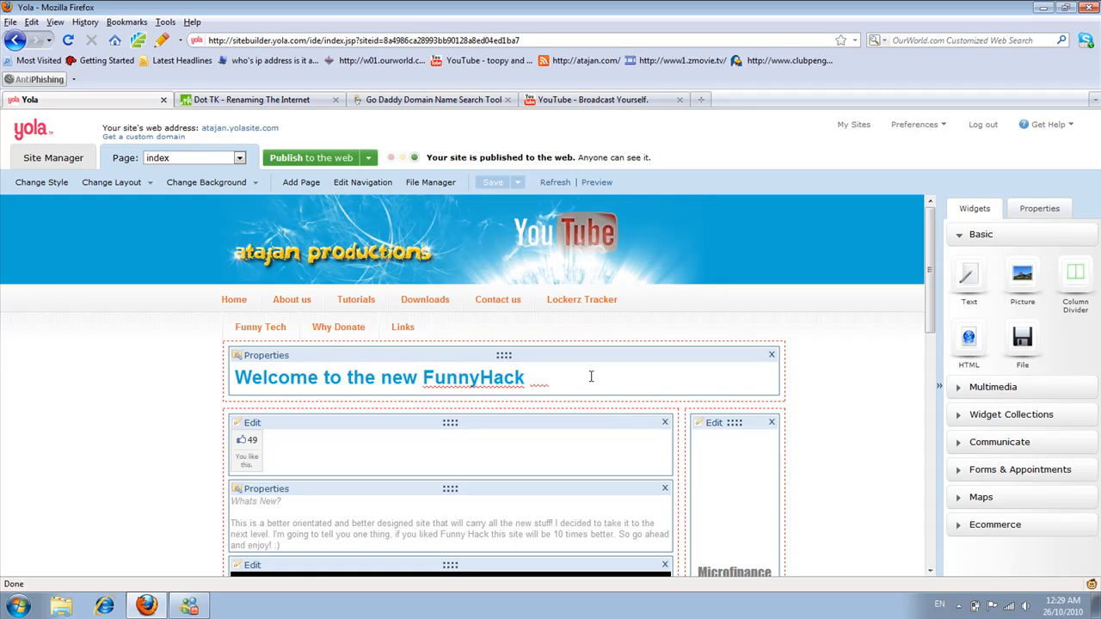
{"action": "mouse_move", "coordinate": [915, 427]}
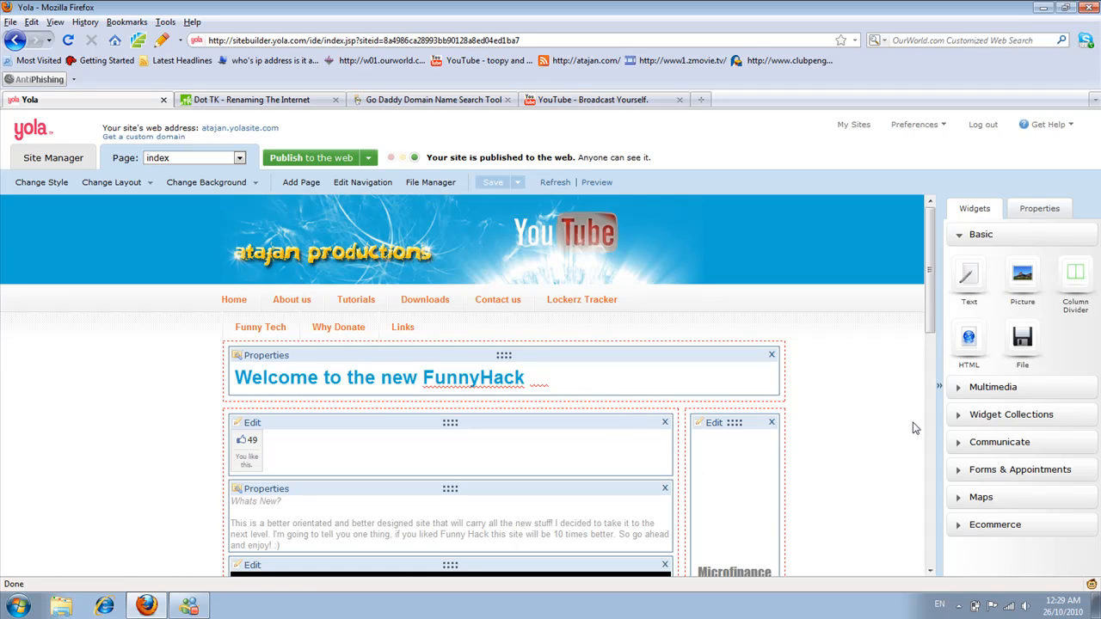
{"action": "mouse_move", "coordinate": [970, 339]}
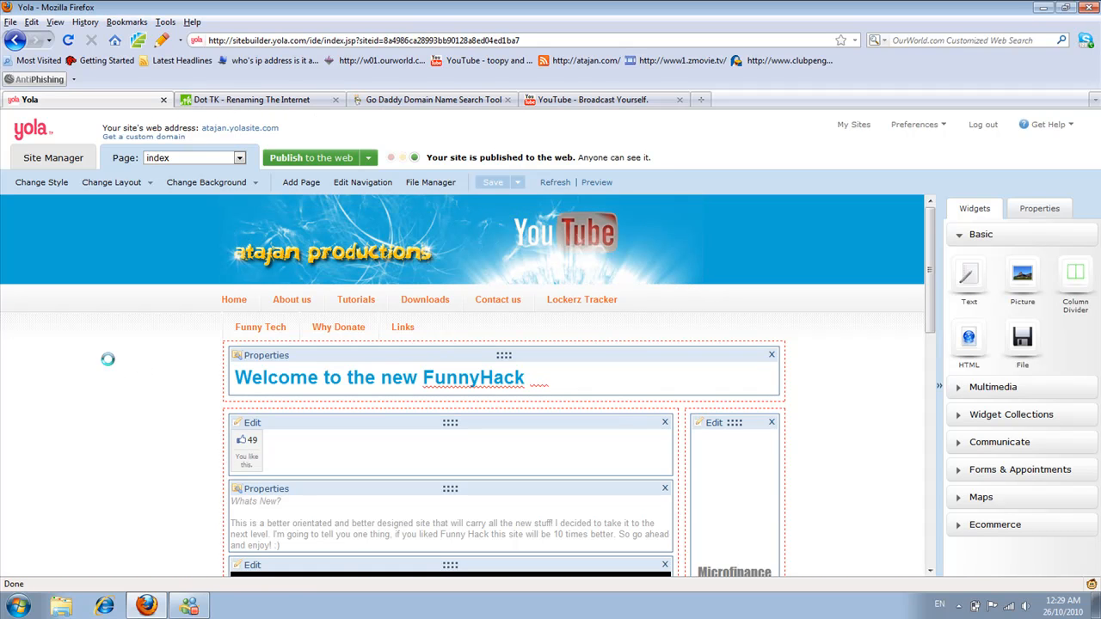
{"action": "mouse_move", "coordinate": [349, 160]}
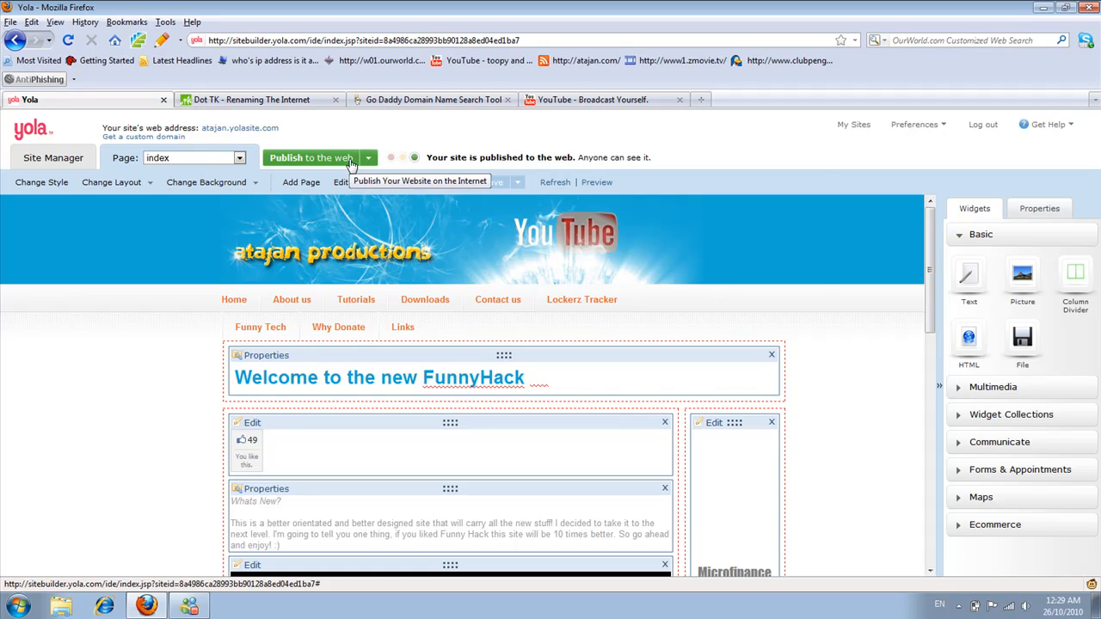
- Publish the Yola site live to atajan.yolasite.com
{"action": "left_click", "coordinate": [310, 157]}
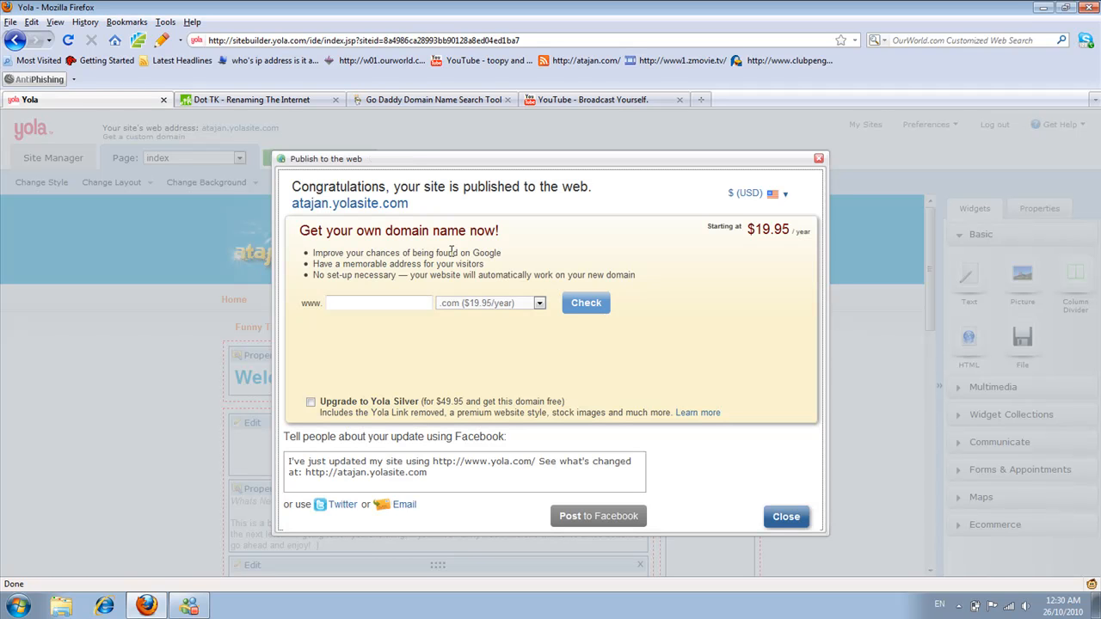
{"action": "mouse_move", "coordinate": [426, 249]}
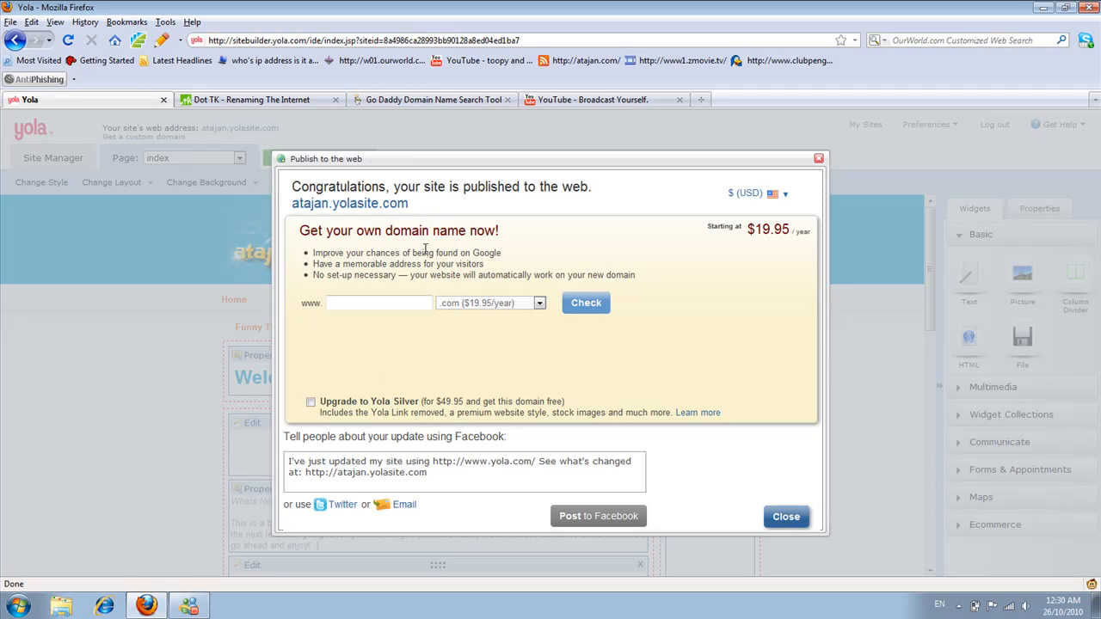
{"action": "mouse_move", "coordinate": [364, 209]}
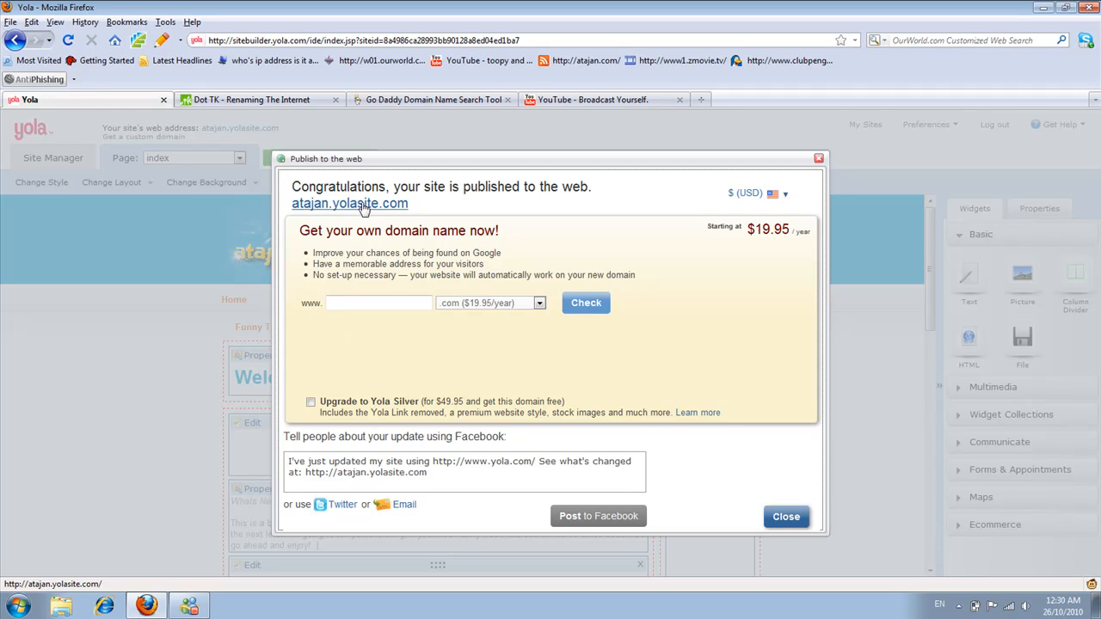
{"action": "mouse_move", "coordinate": [393, 211]}
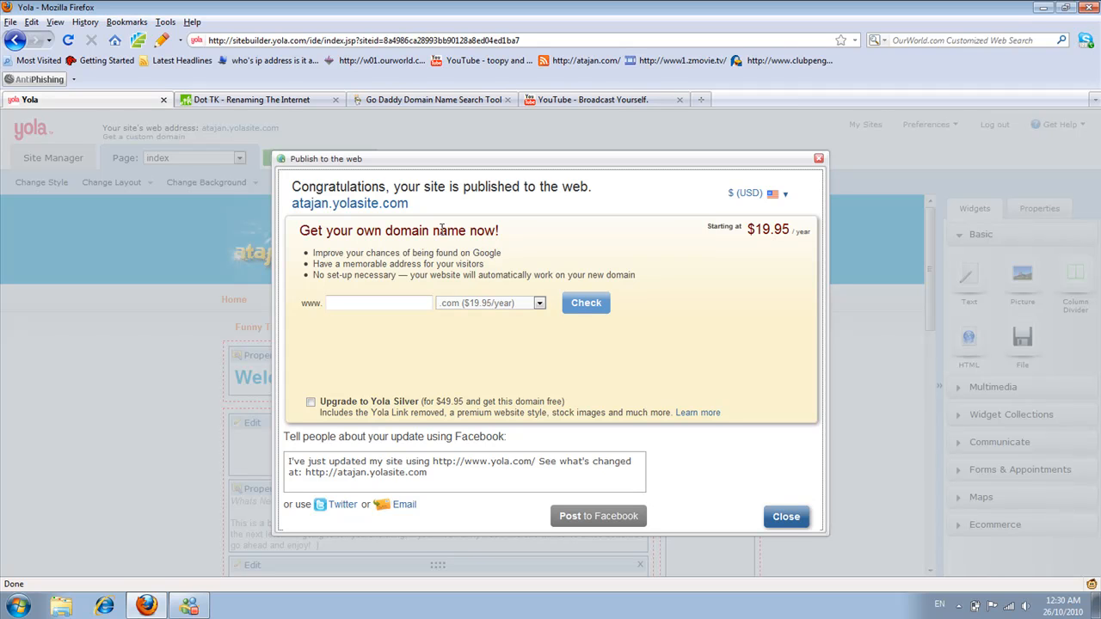
{"action": "mouse_move", "coordinate": [689, 194]}
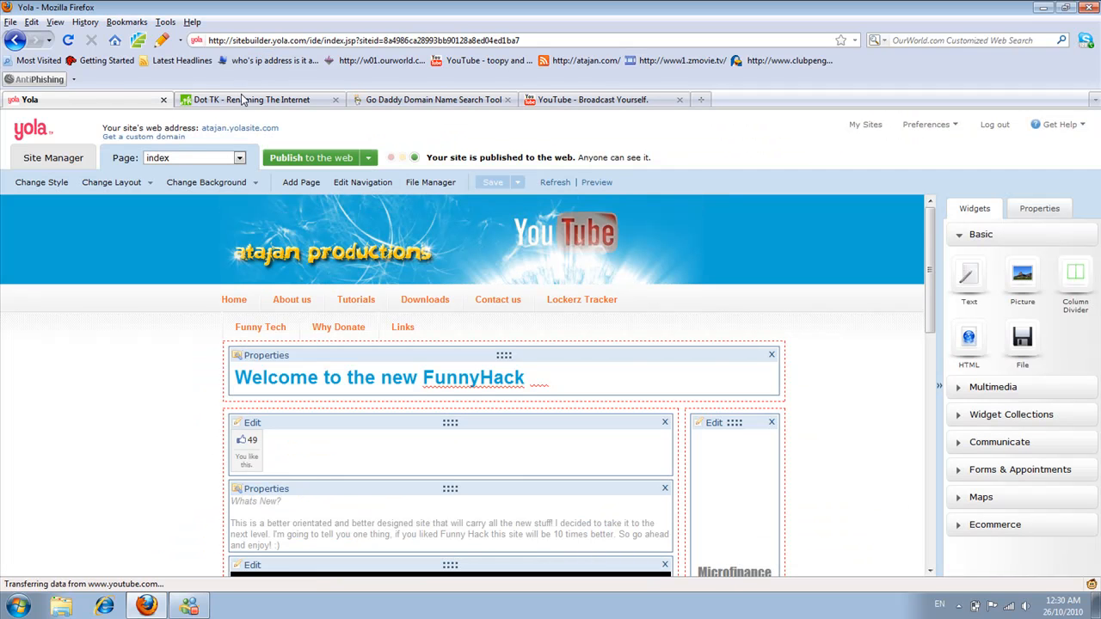
- Glance at Dot TK, then scroll through the Yola site editor
{"action": "left_click", "coordinate": [250, 98]}
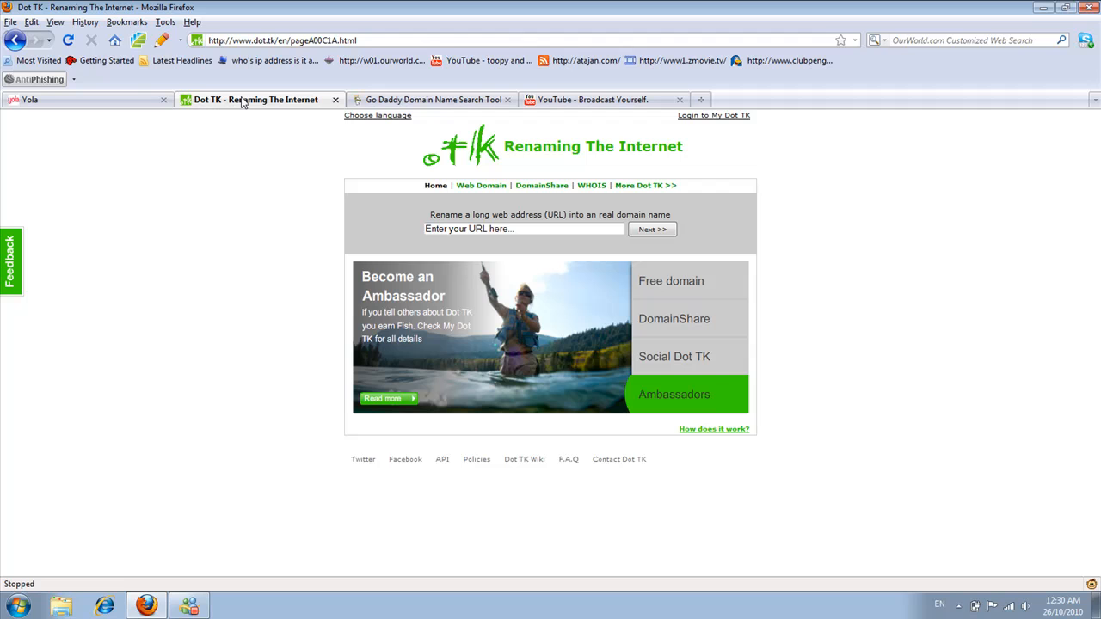
{"action": "left_click", "coordinate": [39, 100]}
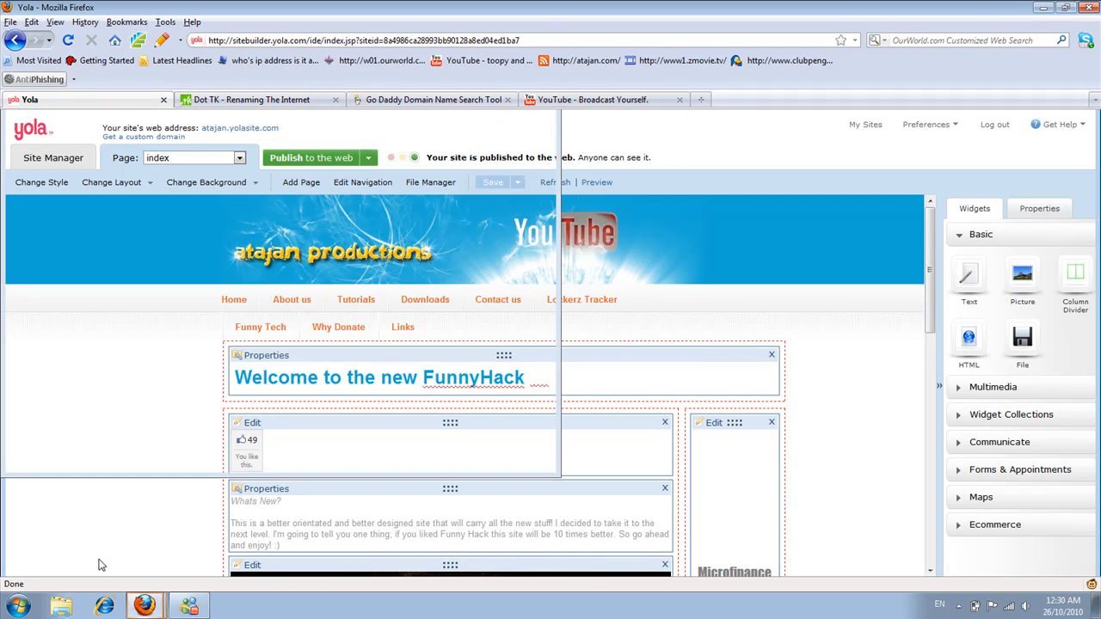
{"action": "scroll", "scroll_direction": "down", "scroll_amount": 3}
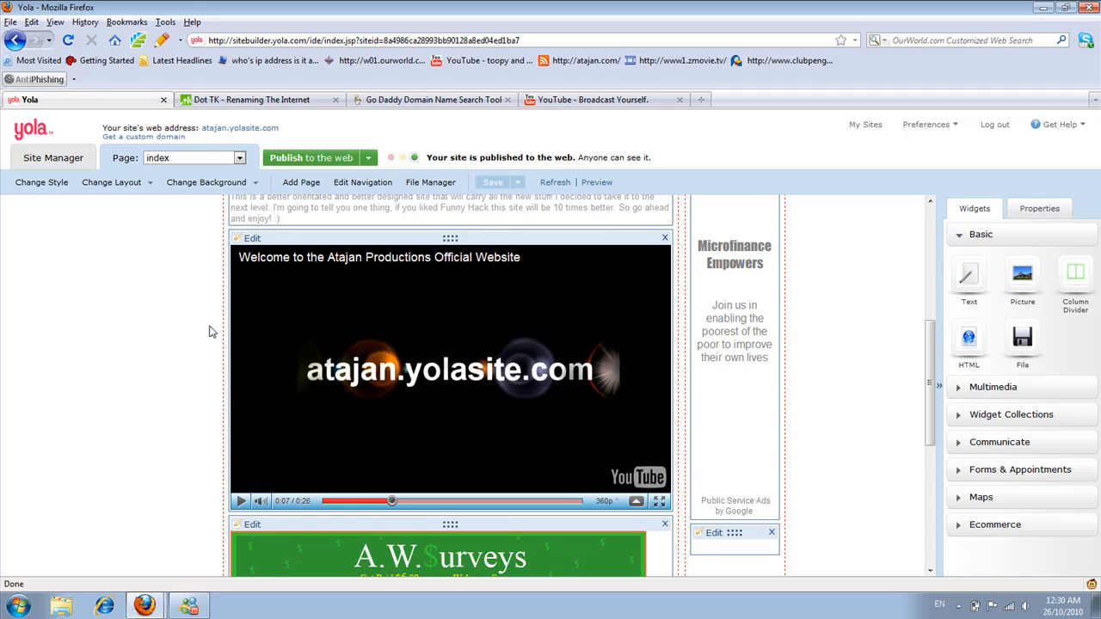
{"action": "left_click", "coordinate": [254, 99]}
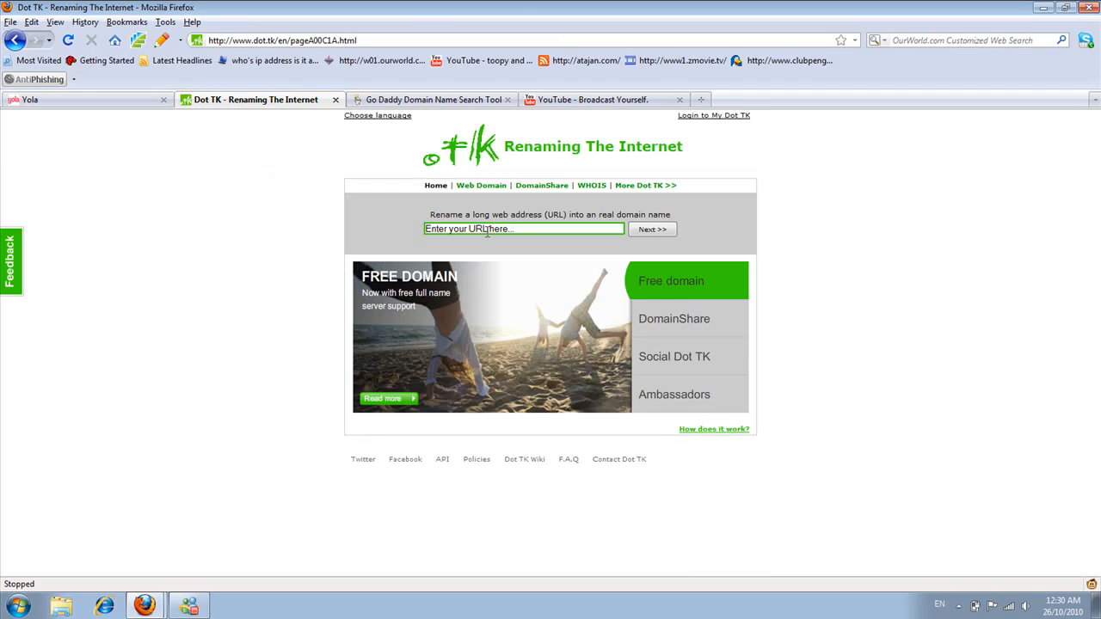
{"action": "type", "text": "http://atajan.yolasite.com"}
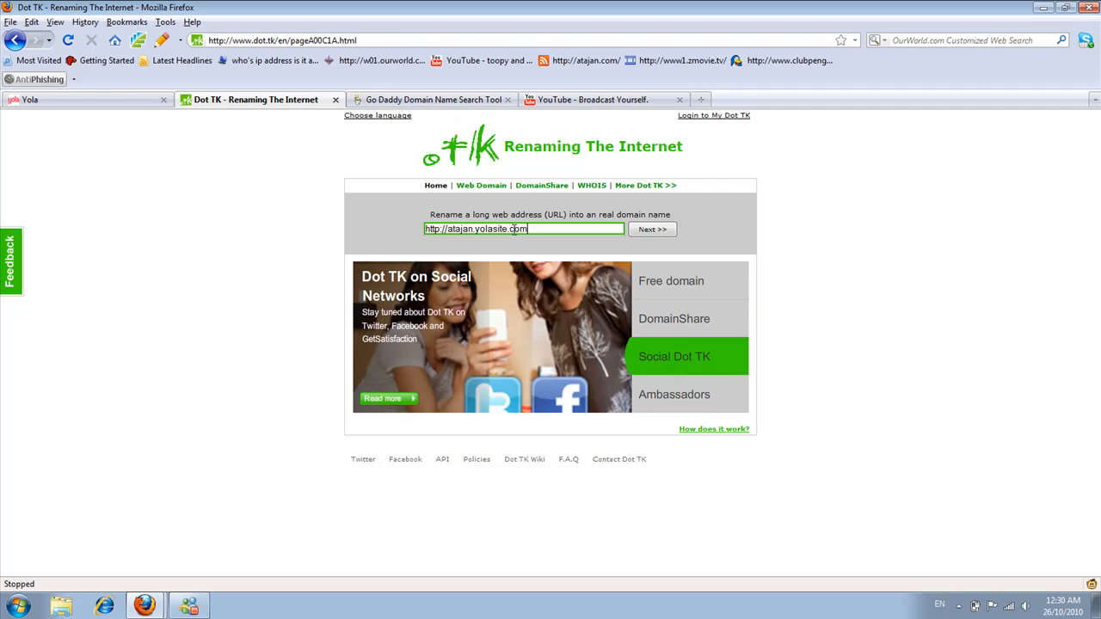
{"action": "left_click", "coordinate": [652, 229]}
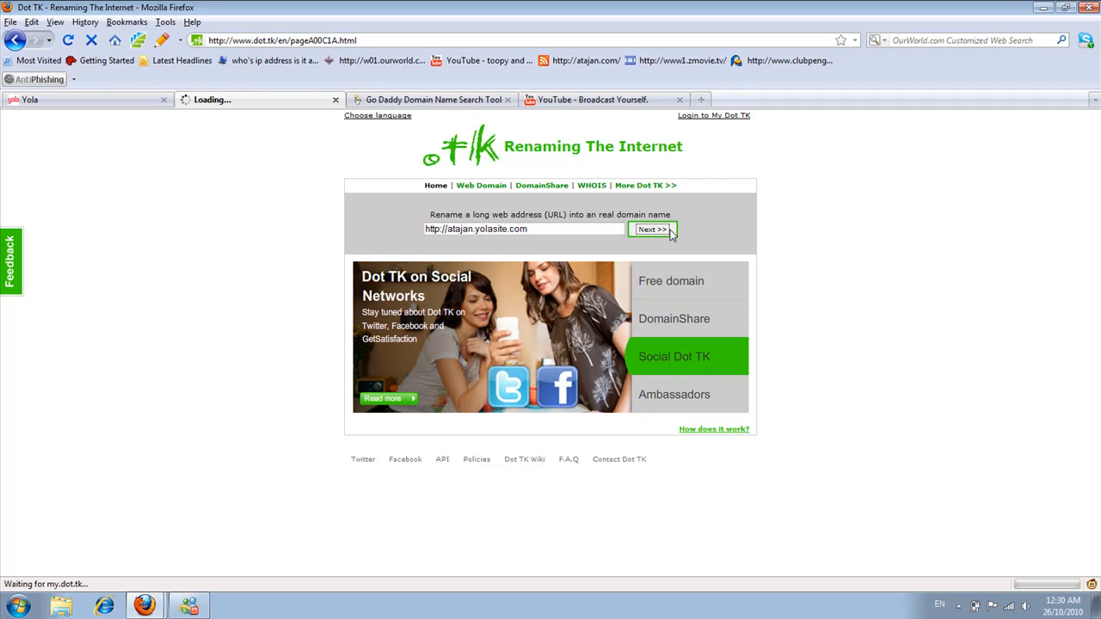
- Replace the suggested domain name with atajan.tk
{"action": "left_click", "coordinate": [650, 229]}
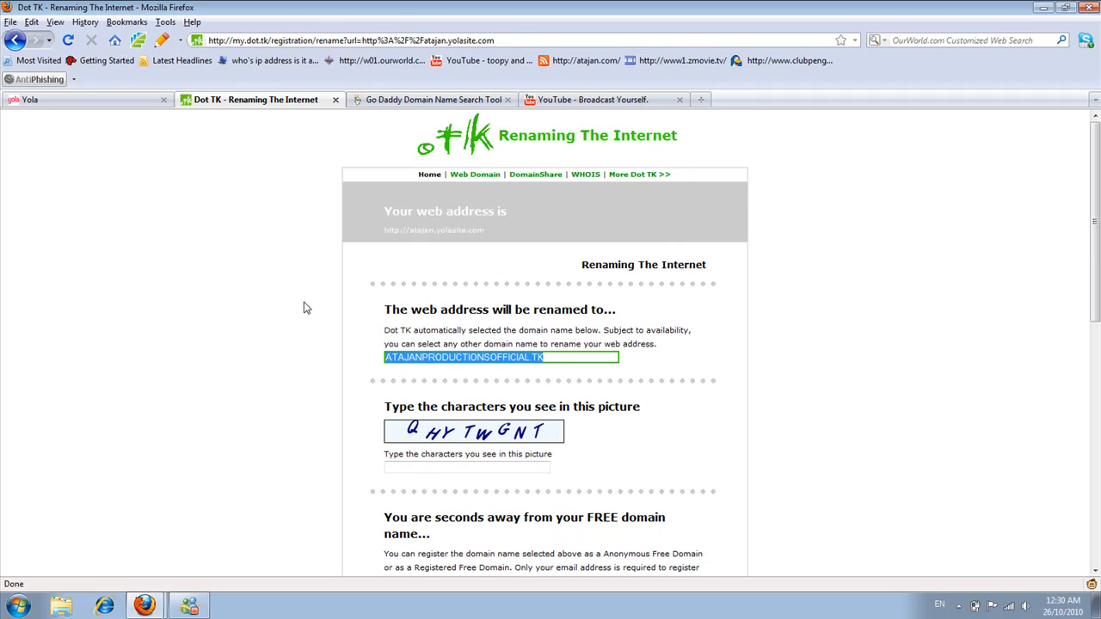
{"action": "type", "text": "atajan"}
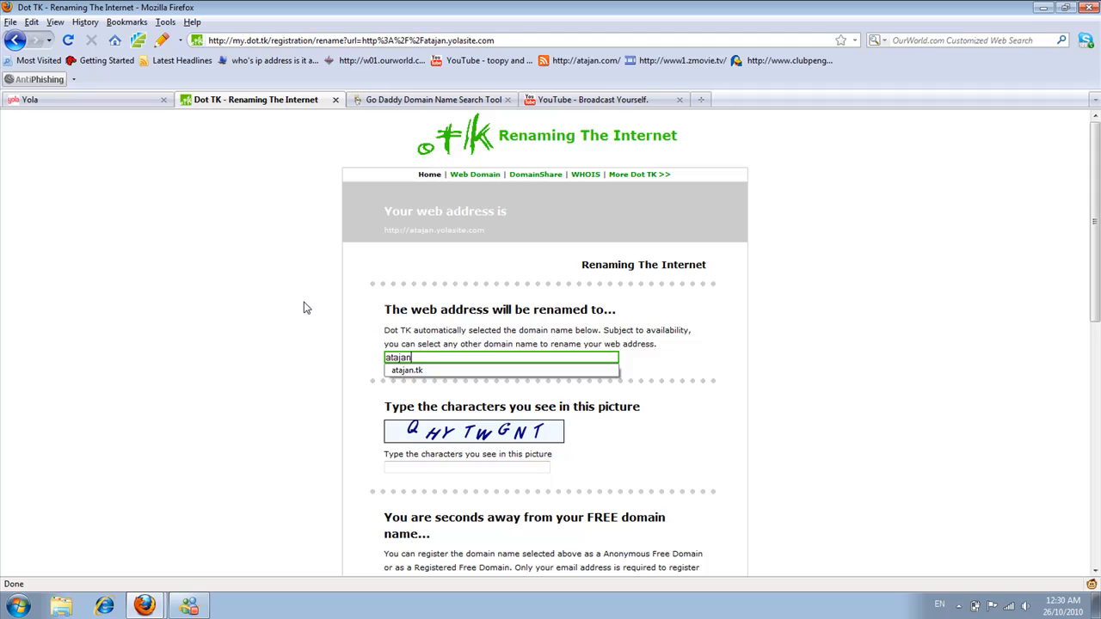
{"action": "type", "text": ".tk"}
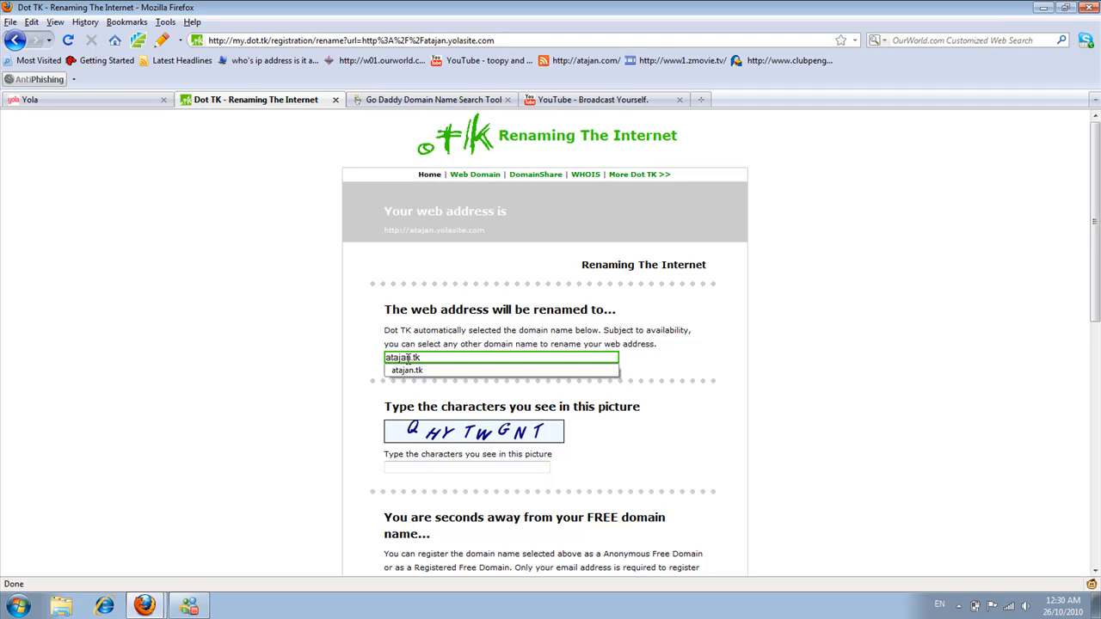
- Type the verification characters 'qhytwgnt' and scroll to the free-domain options
{"action": "left_click", "coordinate": [467, 469]}
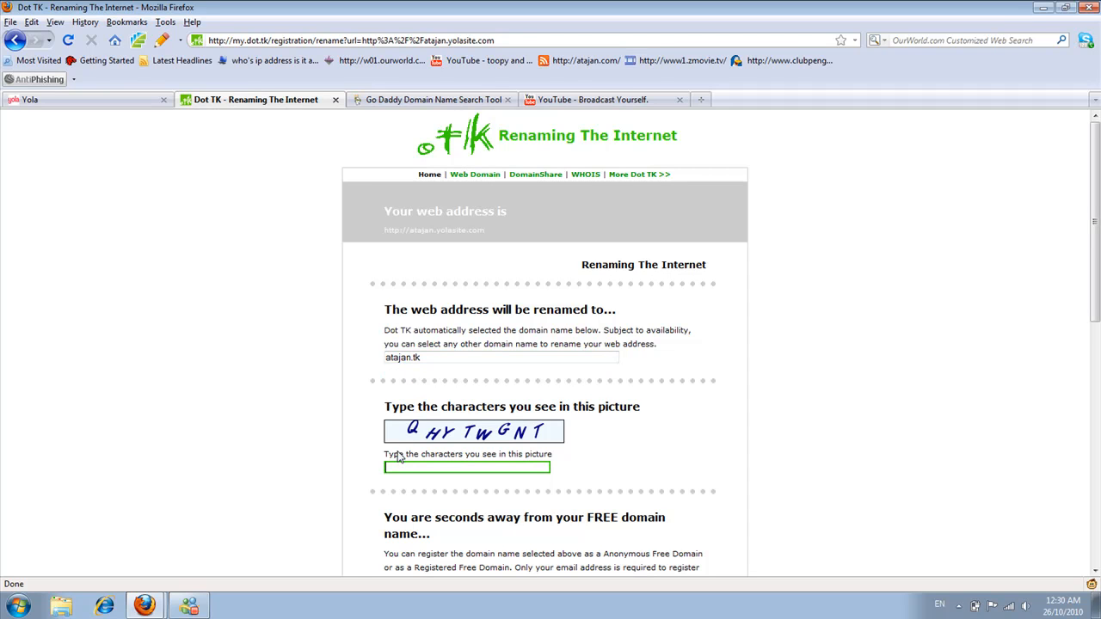
{"action": "type", "text": "qhy"}
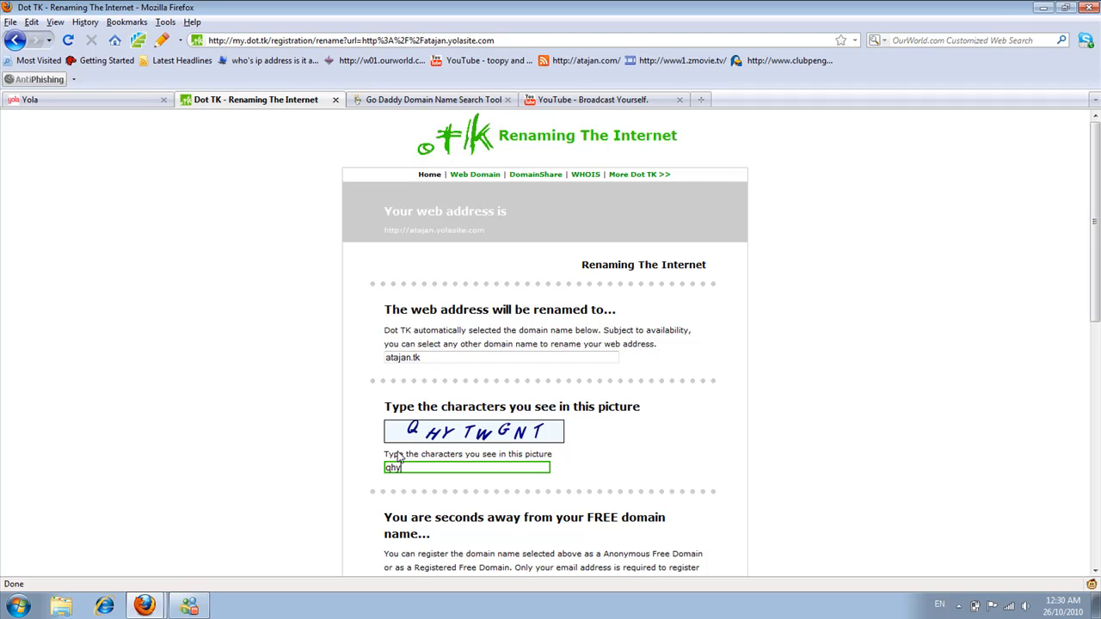
{"action": "type", "text": "tw"}
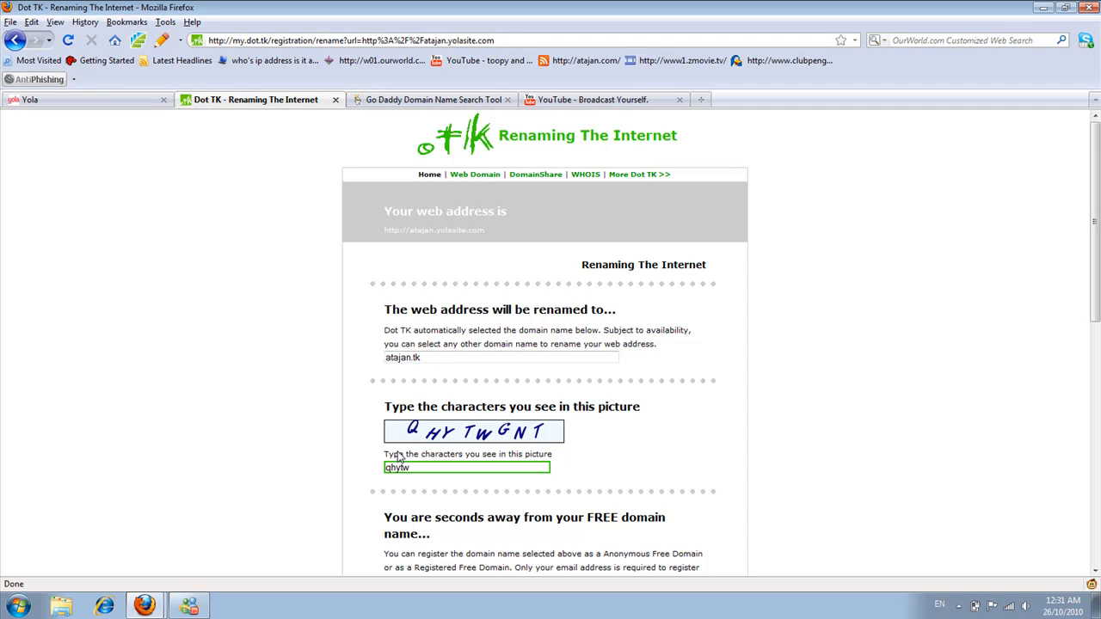
{"action": "type", "text": "gnt"}
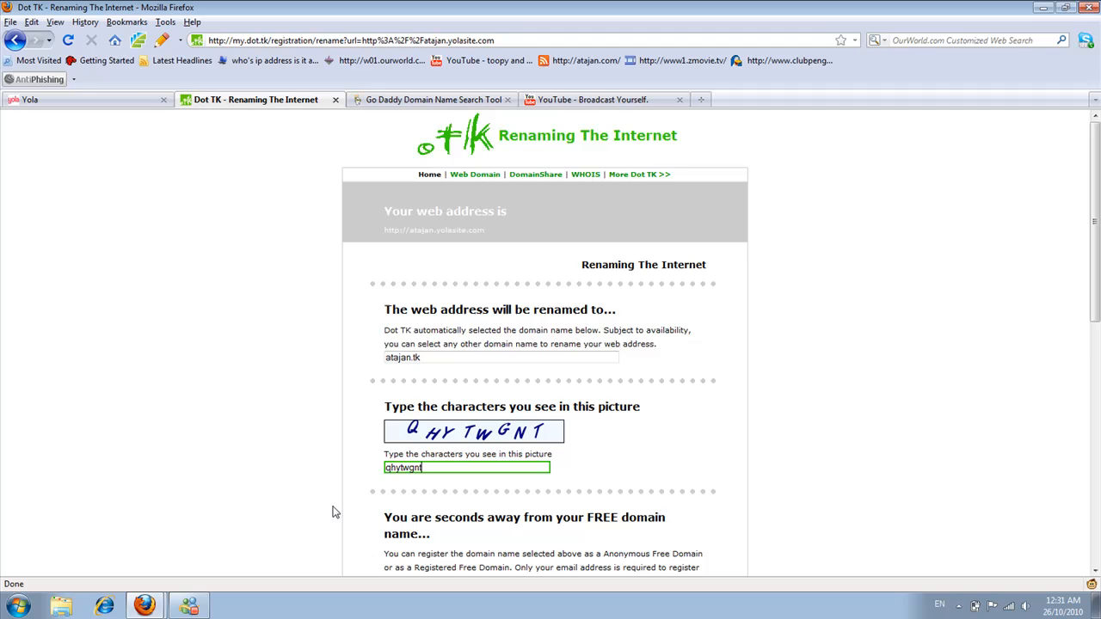
{"action": "scroll", "scroll_direction": "down", "scroll_amount": 3}
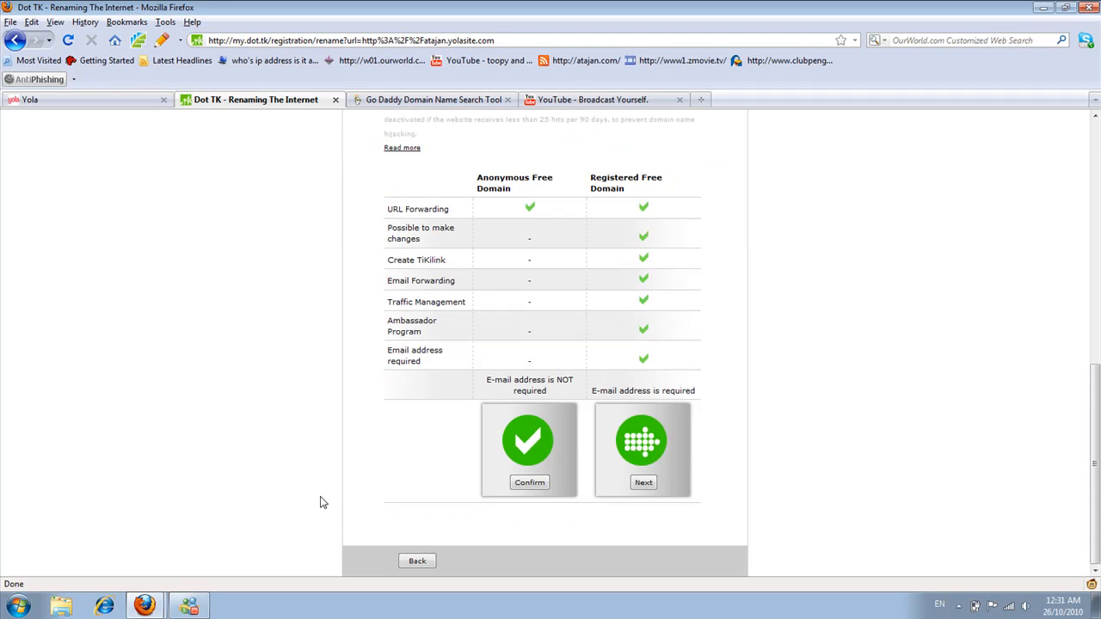
- Confirm atajan.tk as an anonymous free domain, then return to YouTube
{"action": "left_click", "coordinate": [529, 483]}
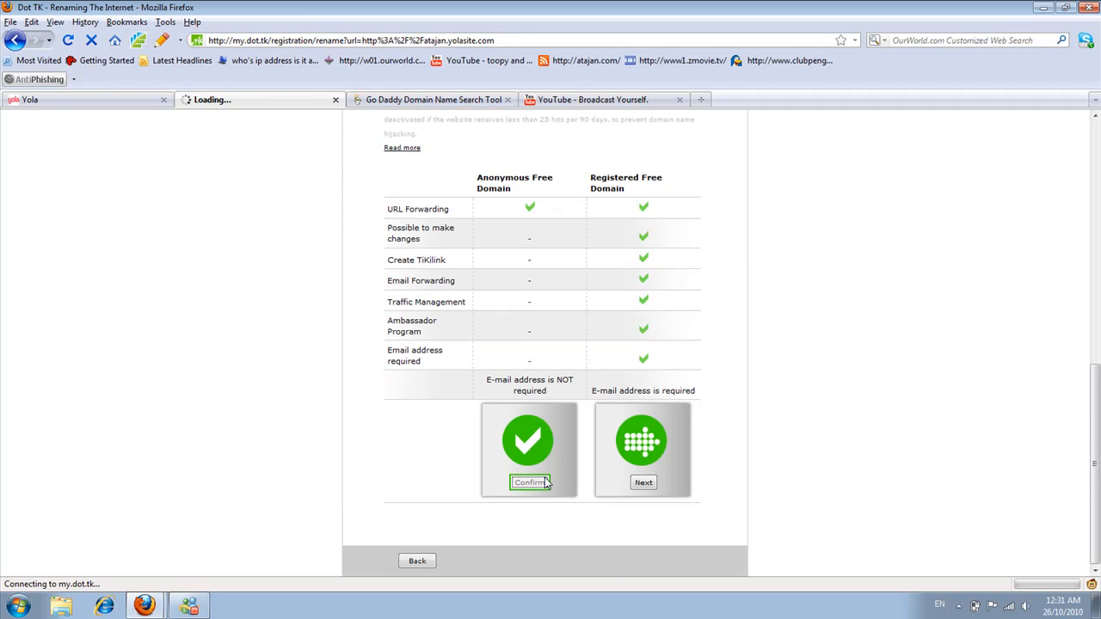
{"action": "left_click", "coordinate": [529, 482]}
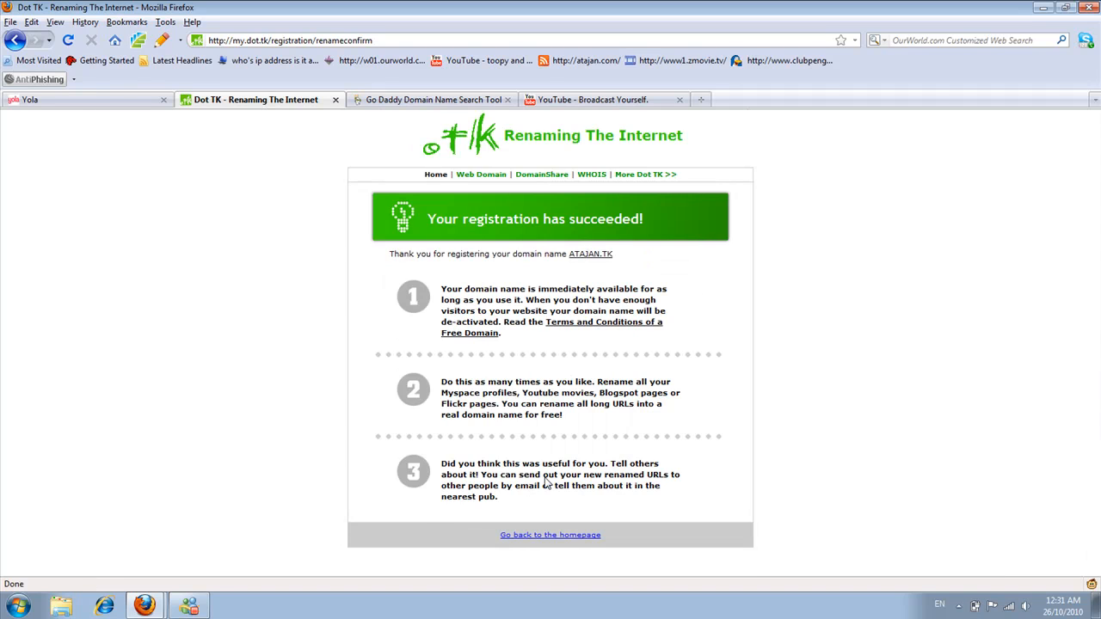
{"action": "mouse_move", "coordinate": [501, 213]}
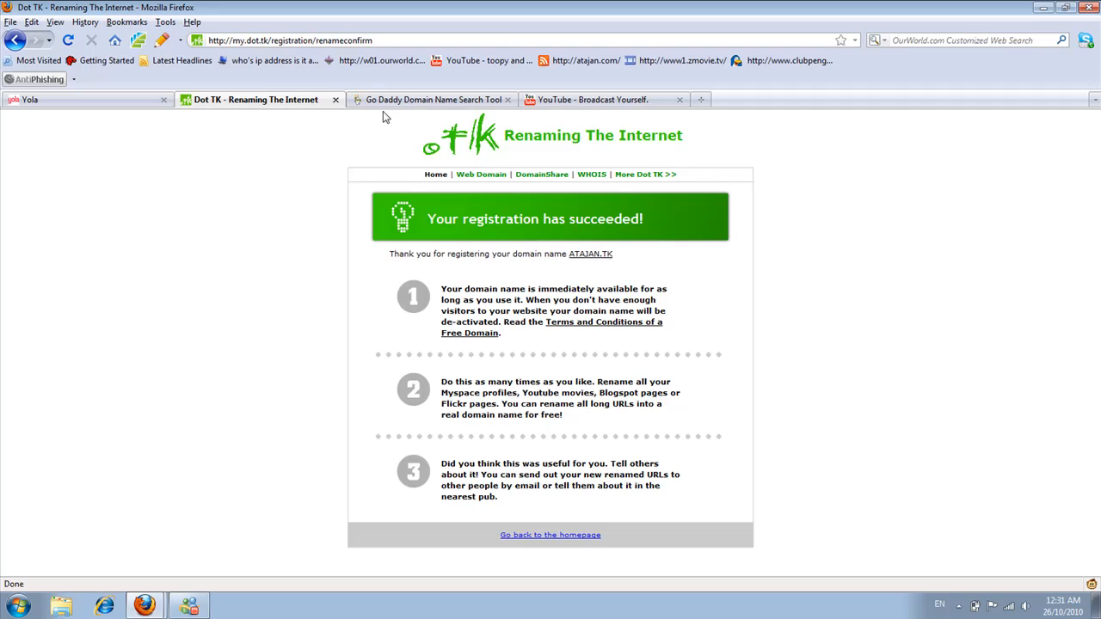
{"action": "left_click", "coordinate": [43, 101]}
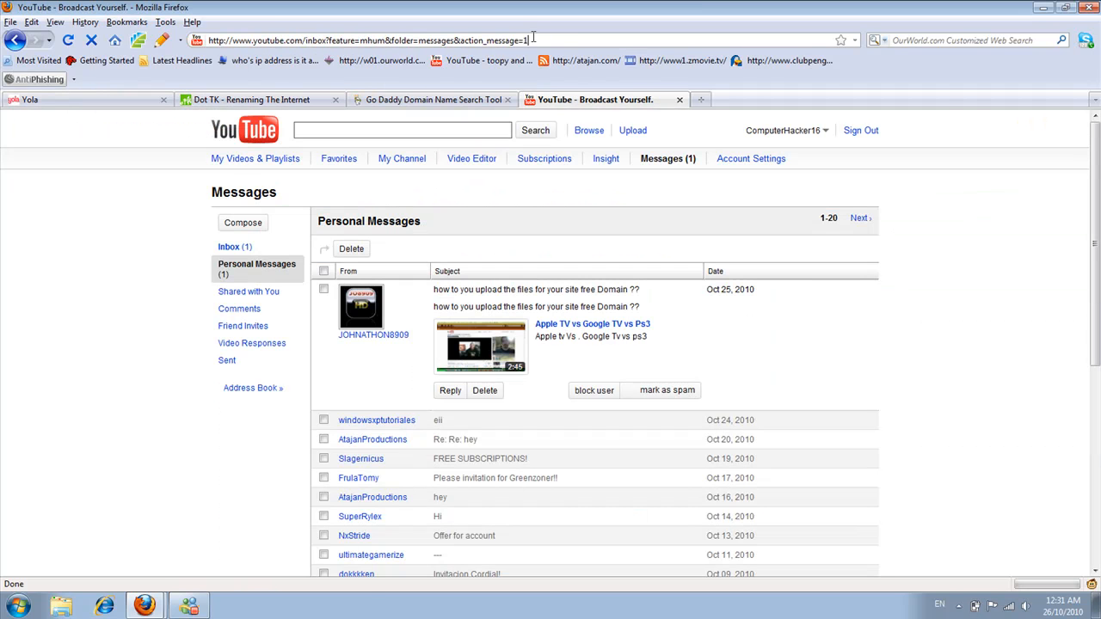
- Load atajan.yolasite.com in a new tab, then close it to show Go Daddy results
{"action": "type", "text": "atajan.yolasite.com/"}
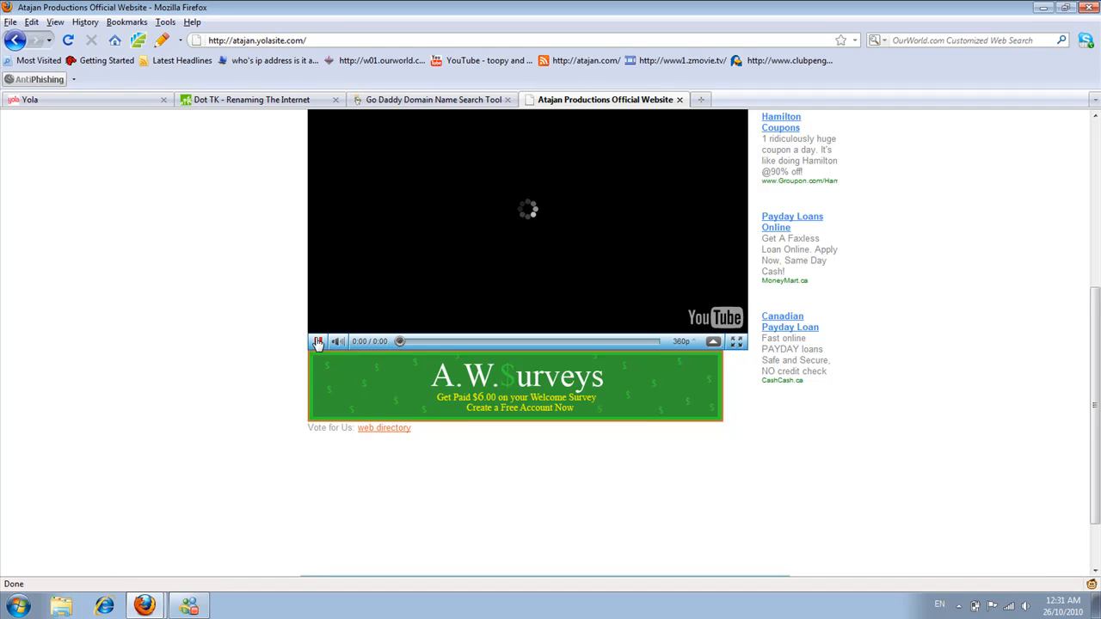
{"action": "left_click", "coordinate": [258, 40]}
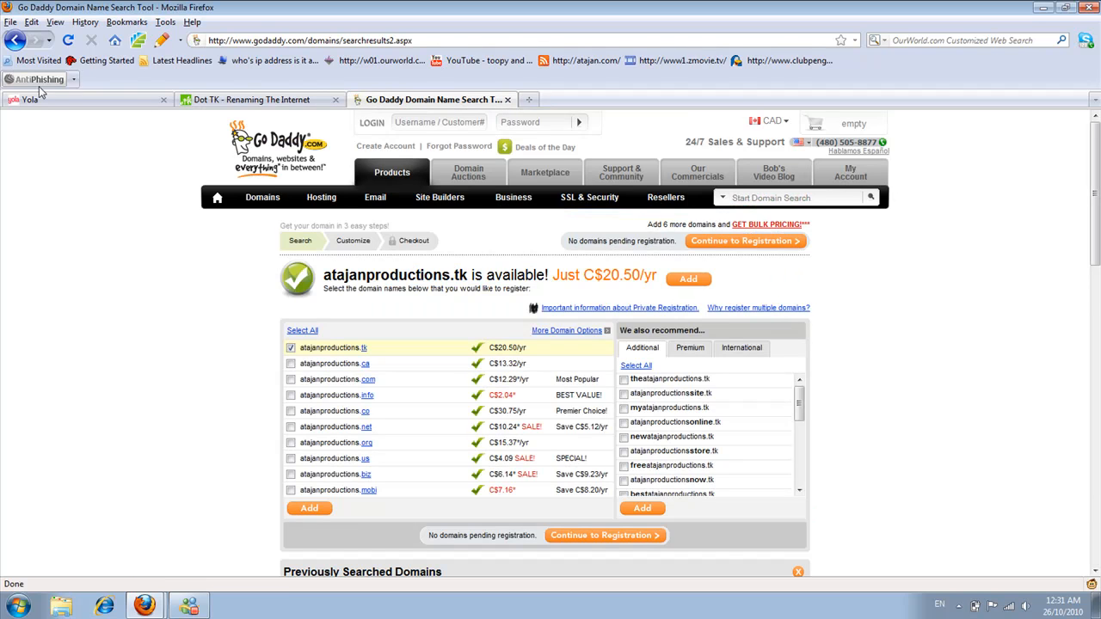
- Return to the Yola editor, then close the SPONSORS BELOW pop-up window
{"action": "left_click", "coordinate": [34, 100]}
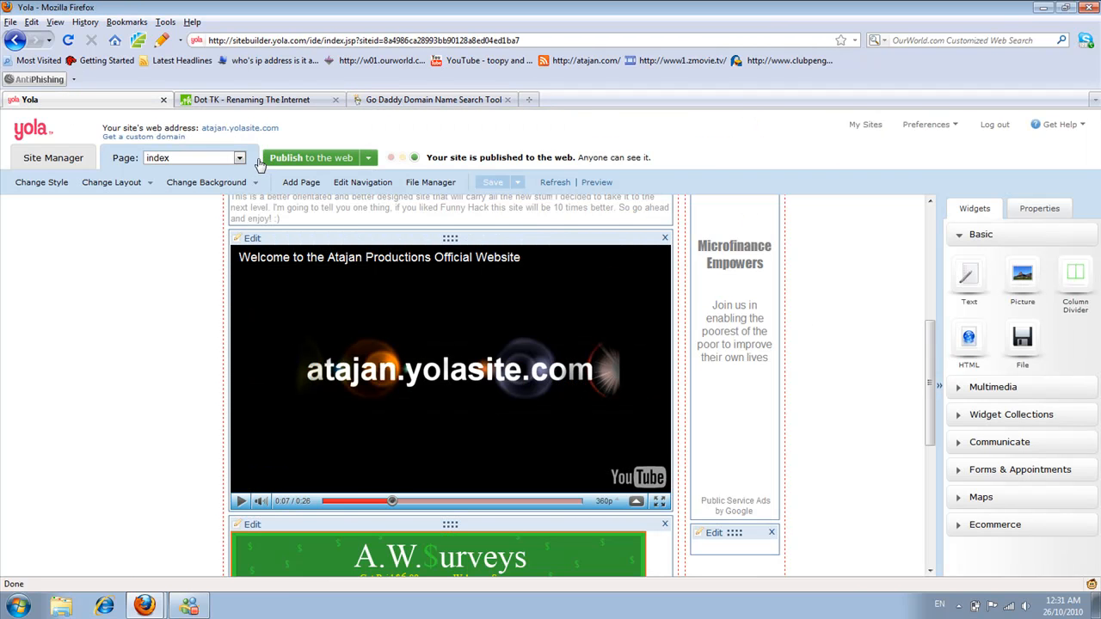
{"action": "mouse_move", "coordinate": [257, 136]}
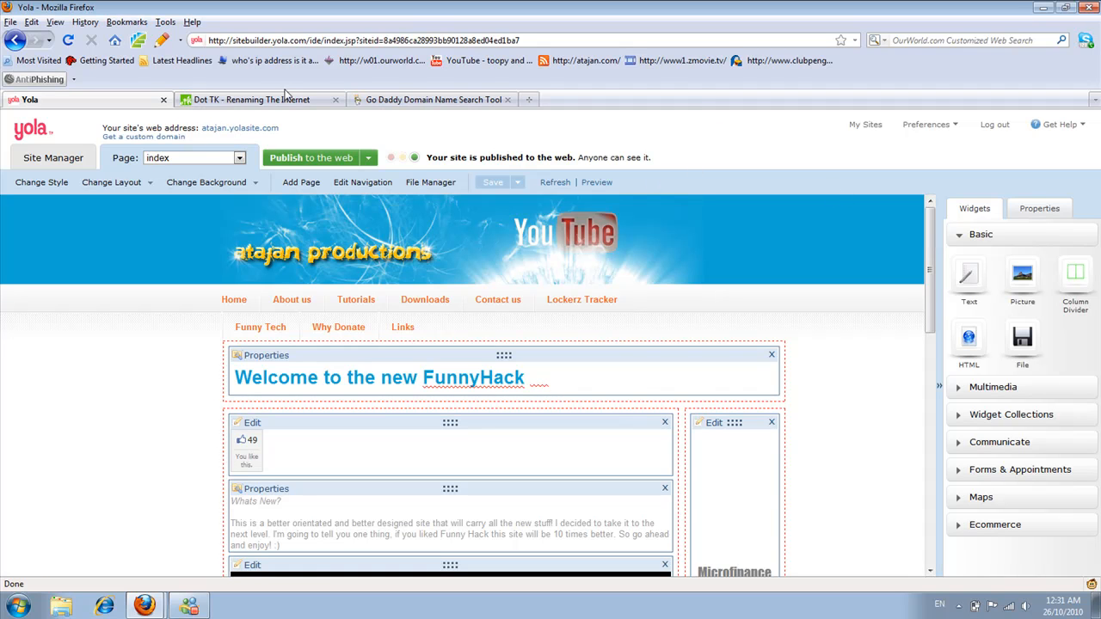
{"action": "mouse_move", "coordinate": [163, 100]}
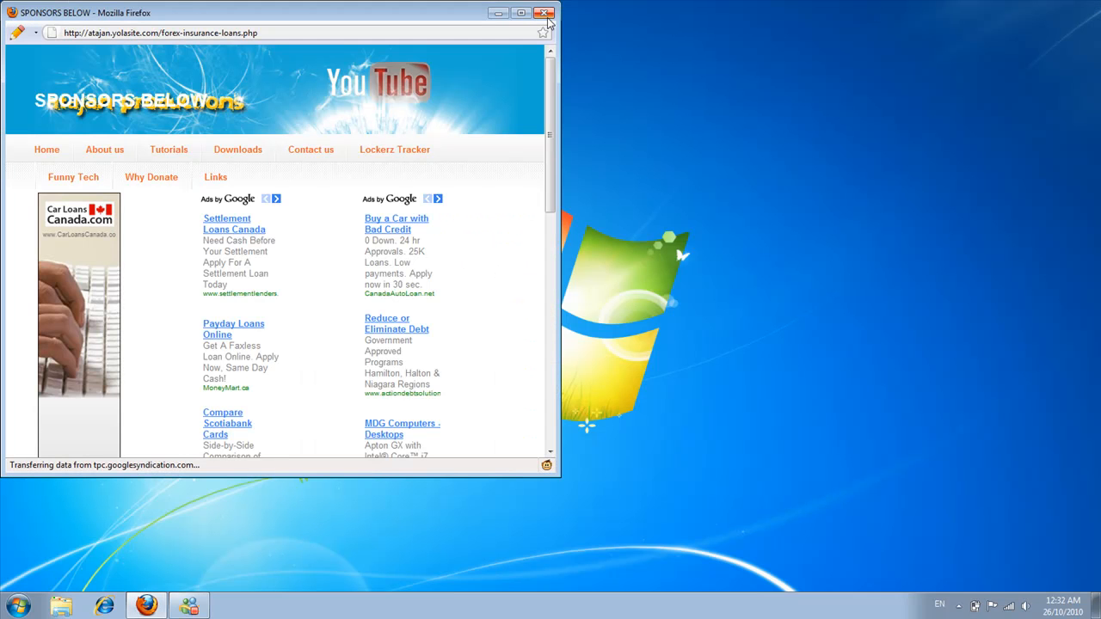
{"action": "left_click", "coordinate": [544, 12]}
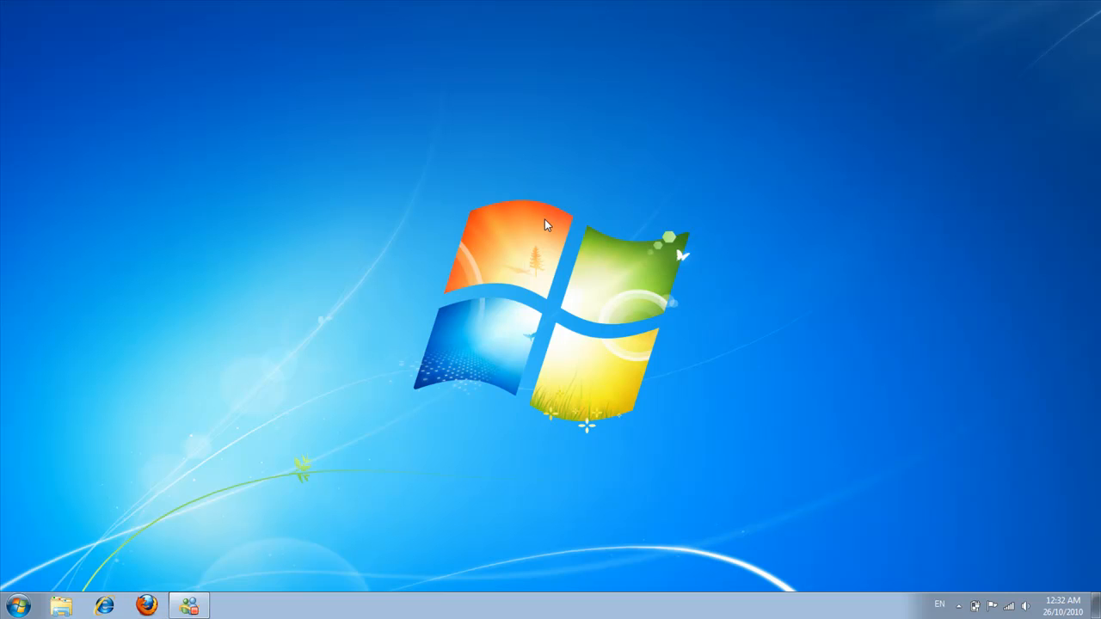